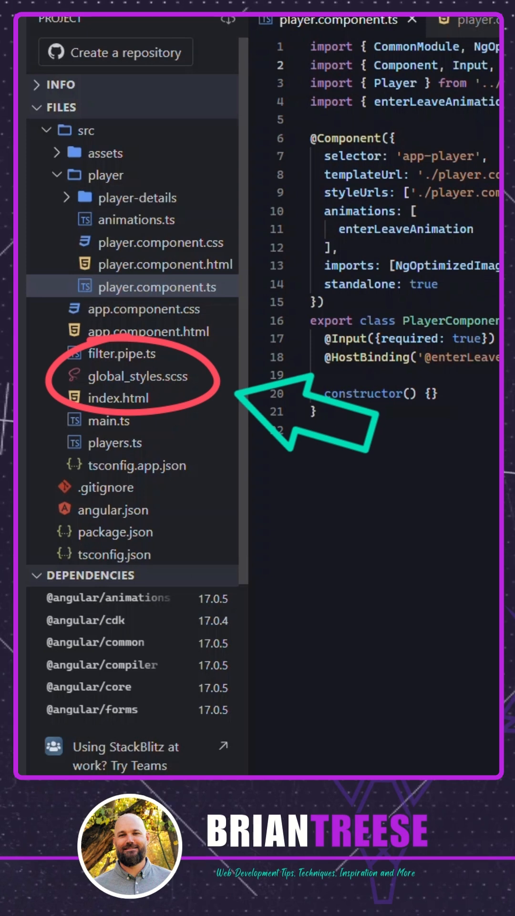
click(135, 376)
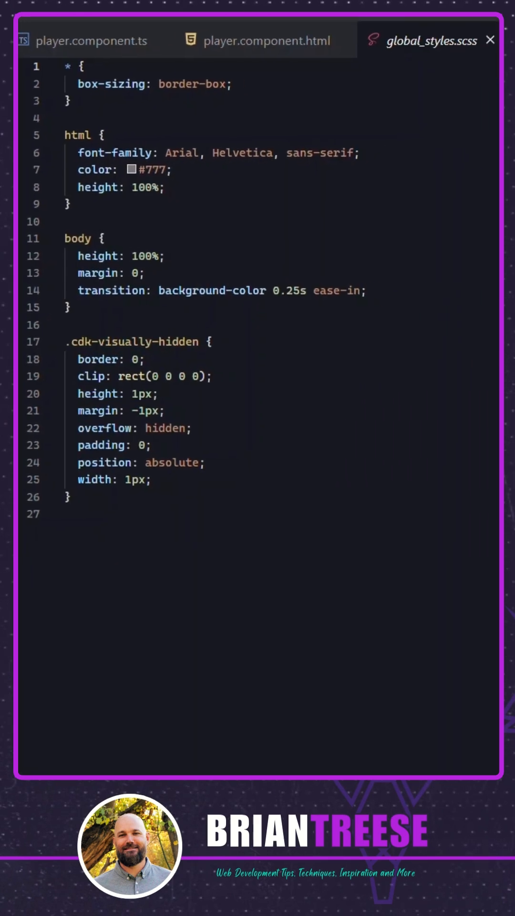
text(@import '@angular/cdk/overlay-prebuilt.css';)
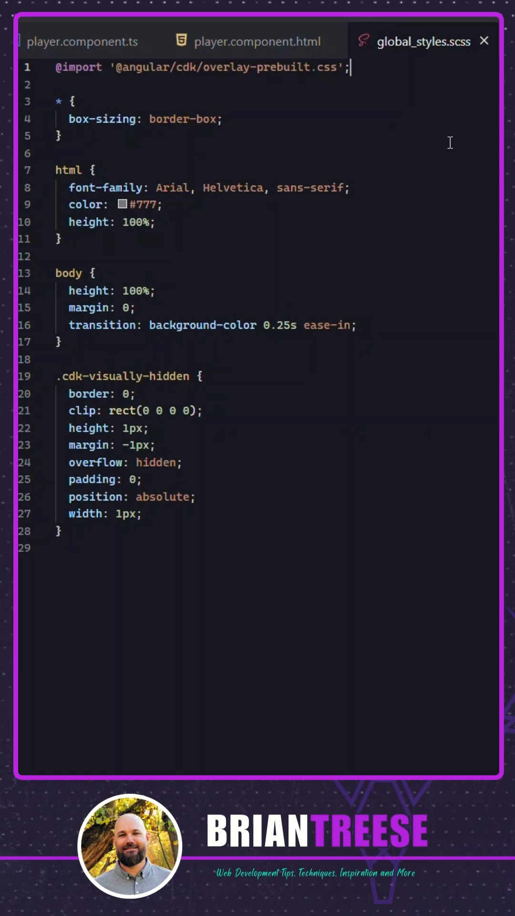
click(81, 42)
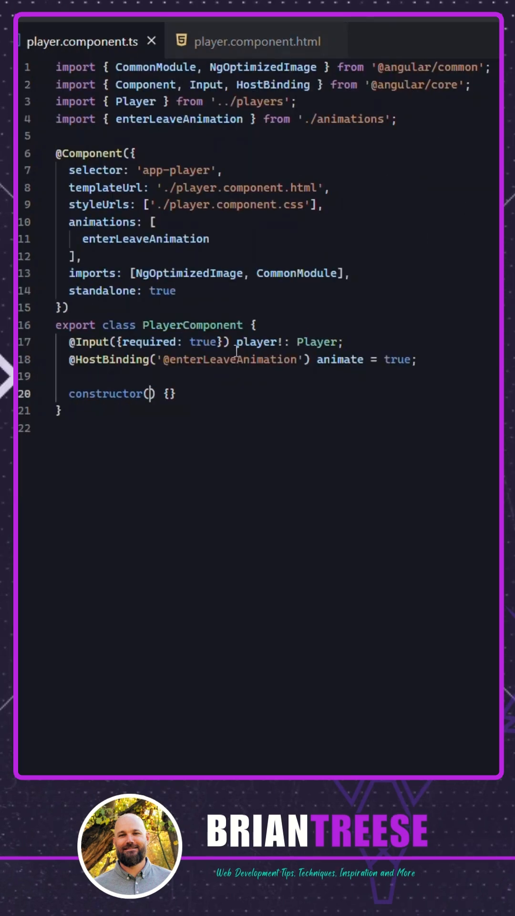
Step: Inject private overlay: Overlay and add openModal() creating overlayRef with this.overlay.create()
text(private overlay:)
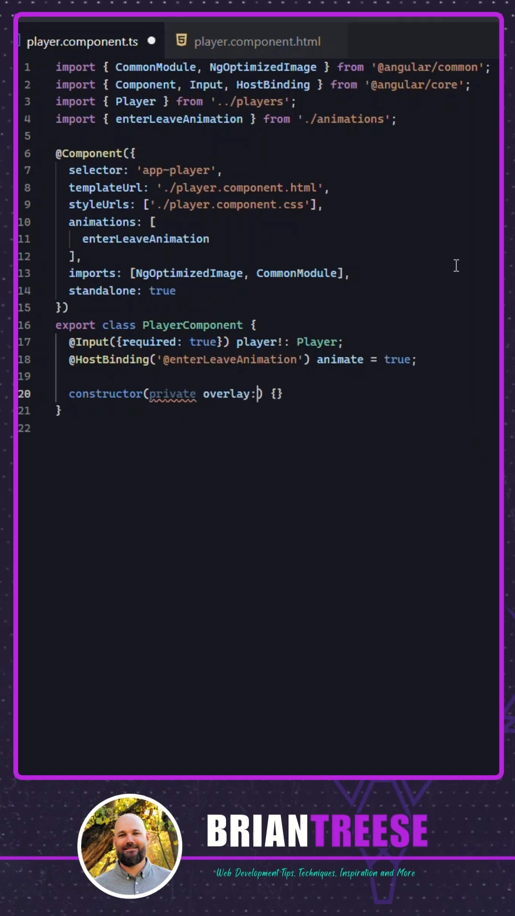
text(Overlay)
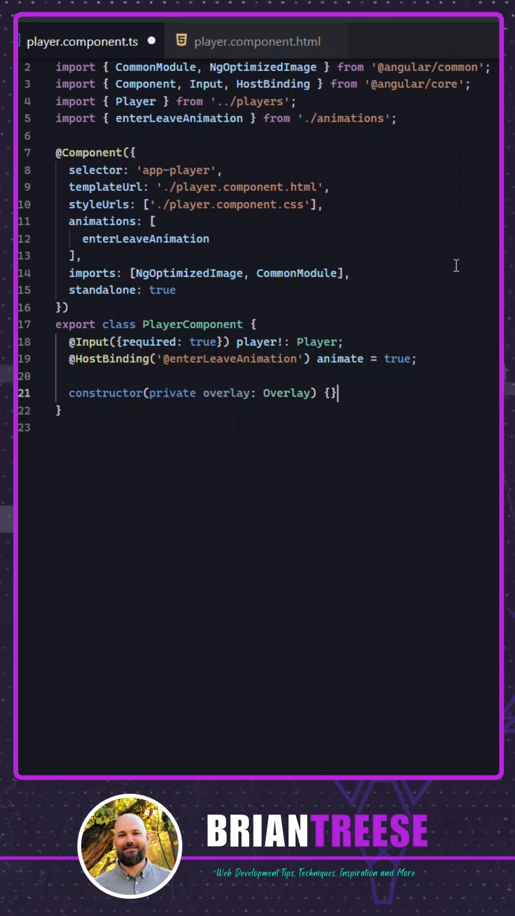
text(ope)
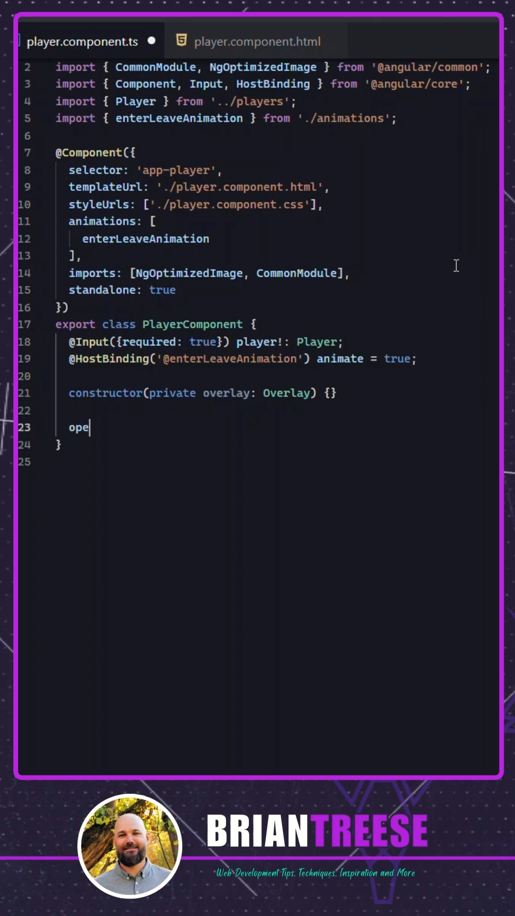
text(nModal())
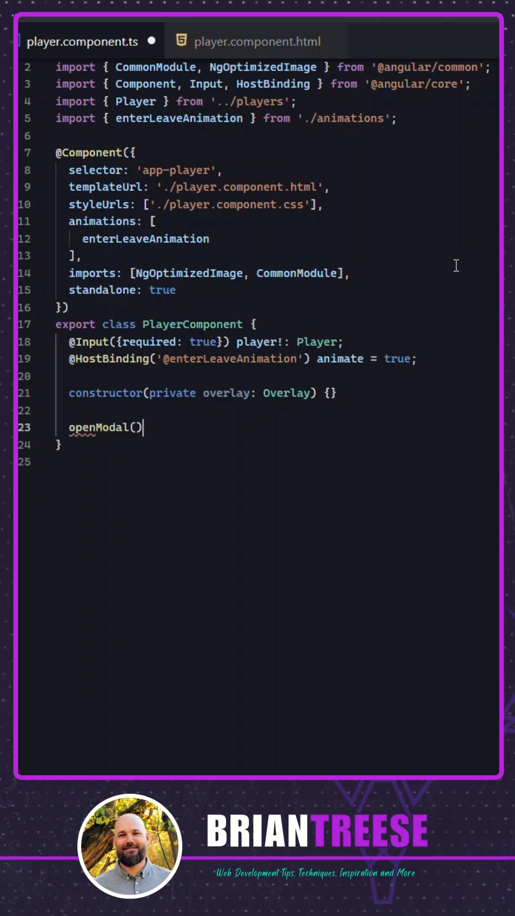
text({)
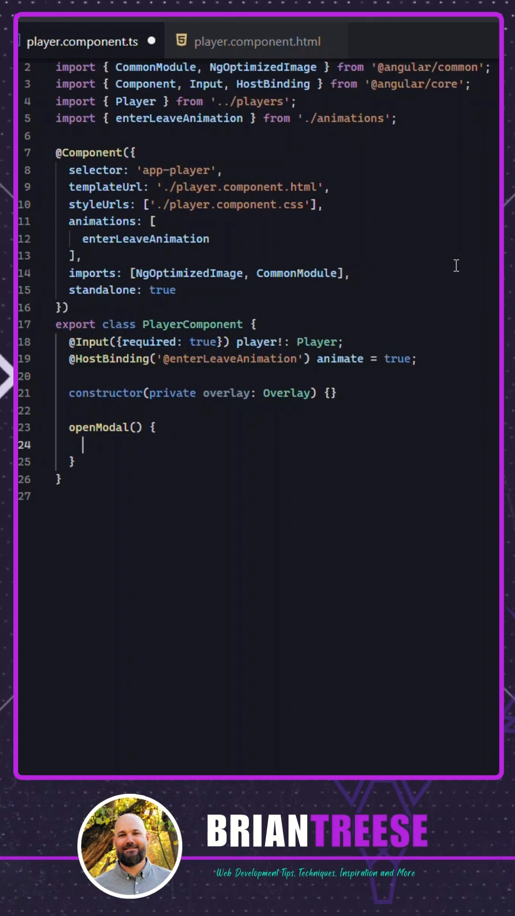
text(const)
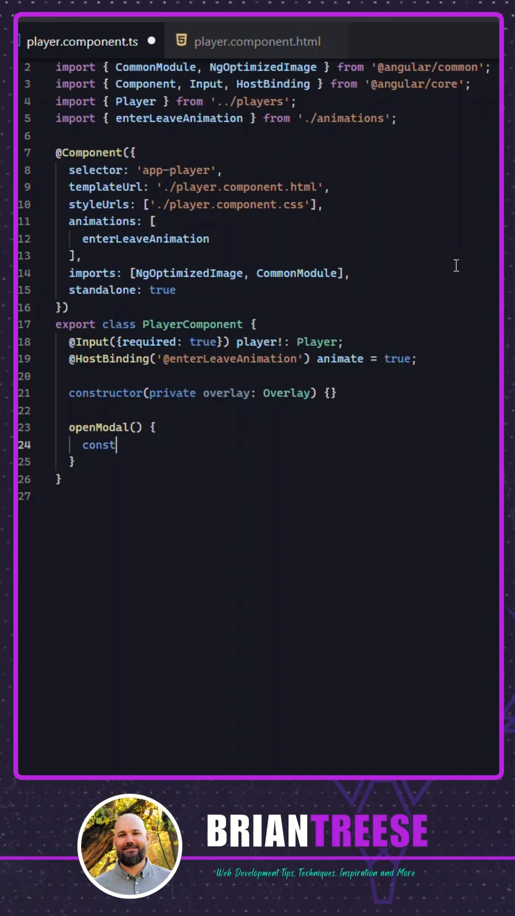
text(overlay)
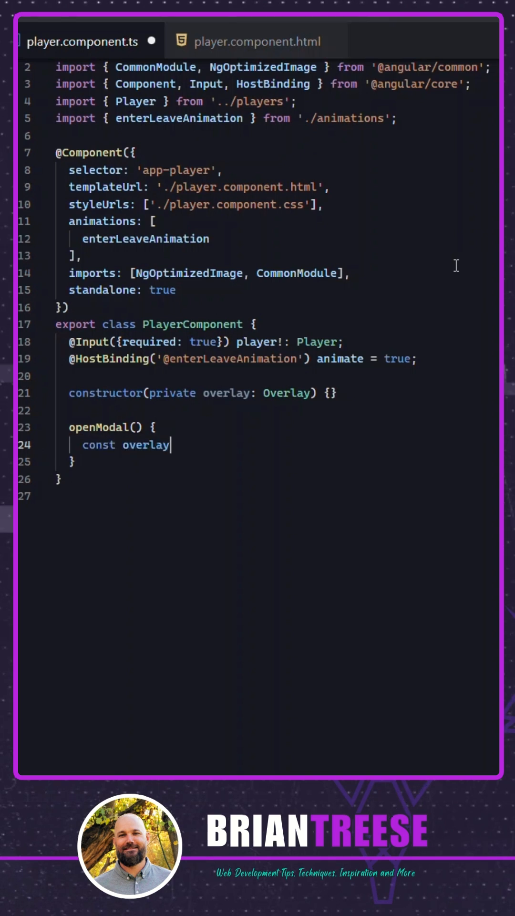
text(Ref)
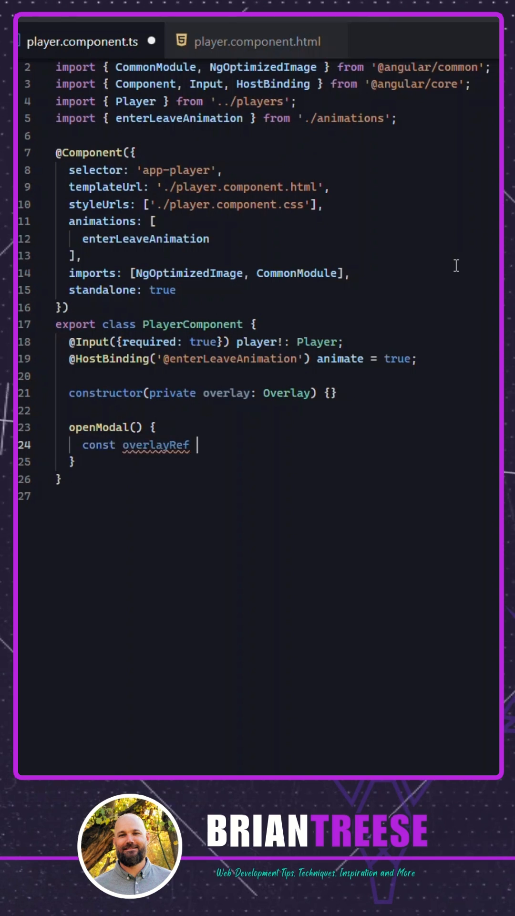
text(=)
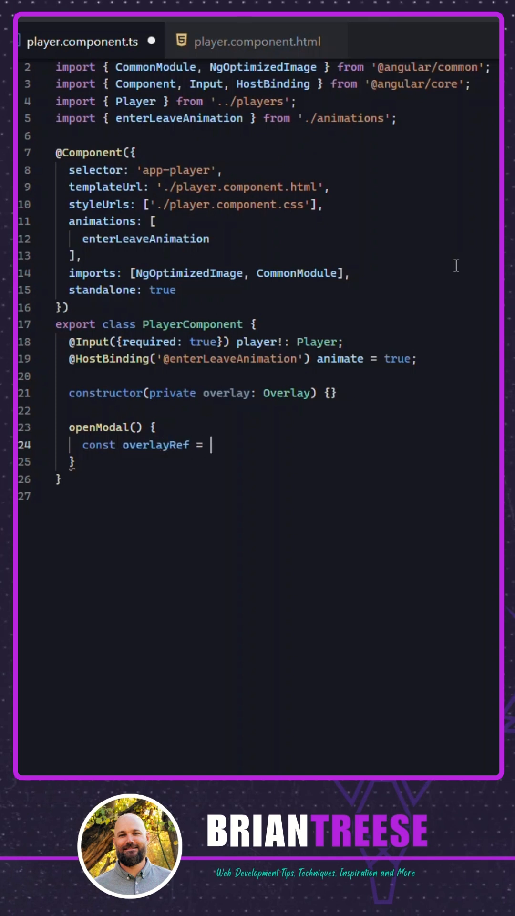
text(this.overlay.)
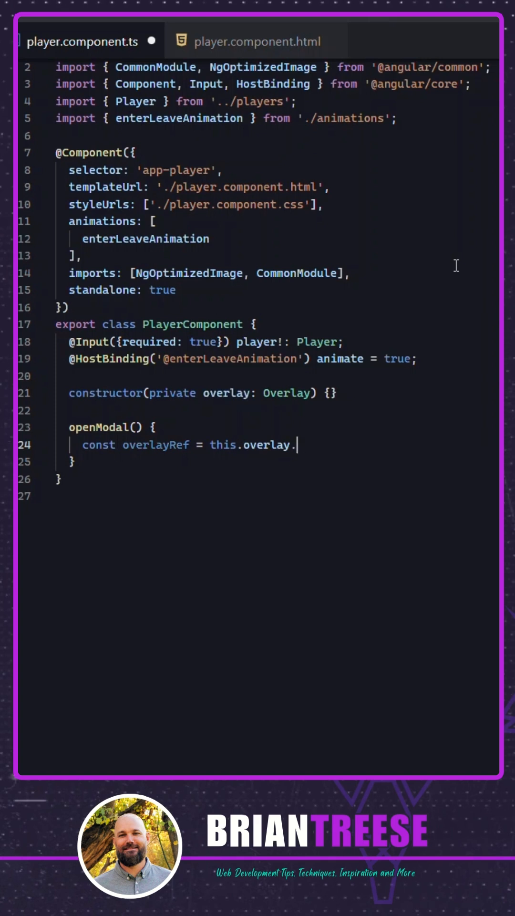
text(create())
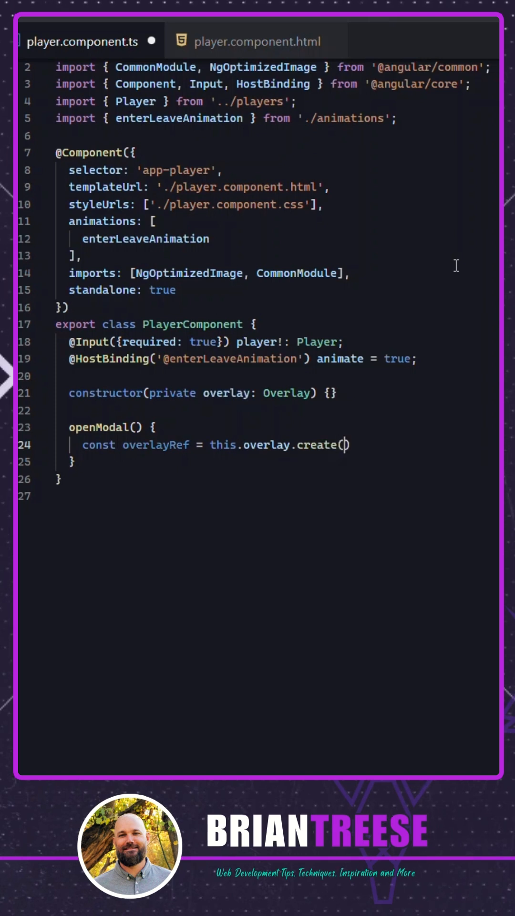
text();)
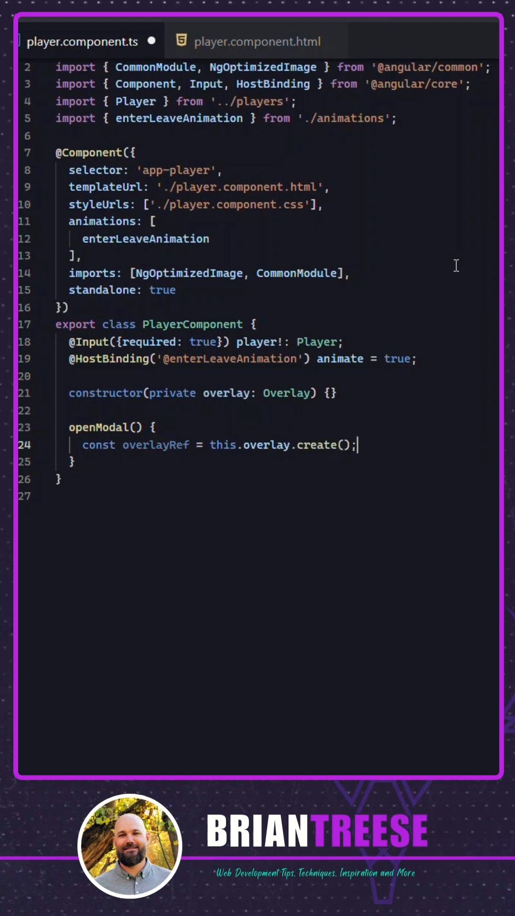
Step: Call overlayRef.attach() in openModal() and add PortalModule to the component imports
text(overla)
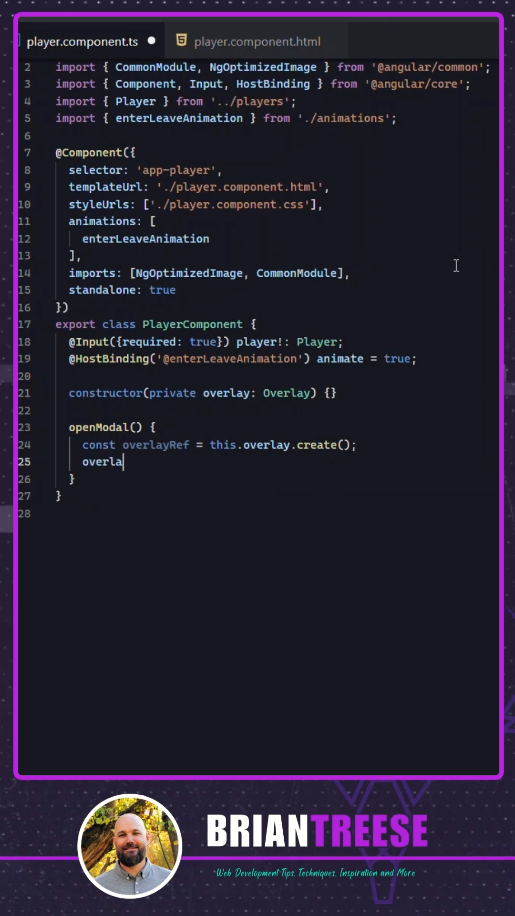
text(yRef.)
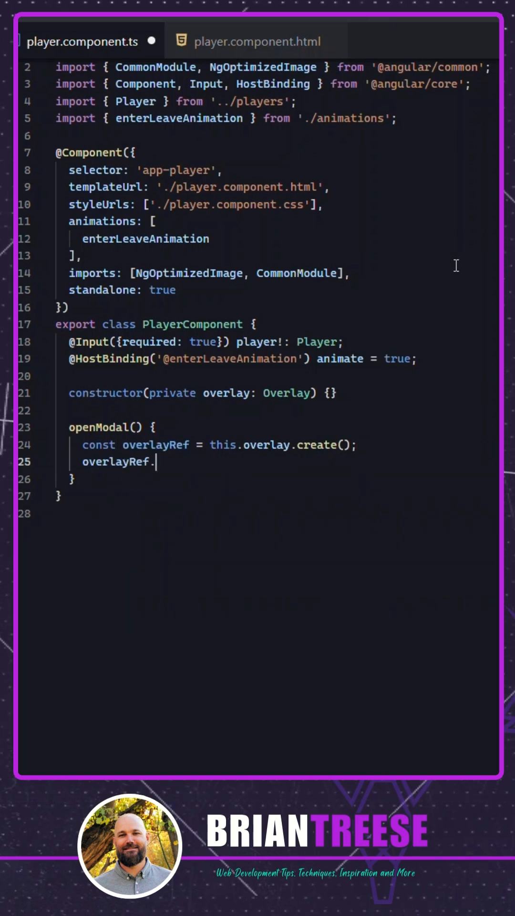
text(attach())
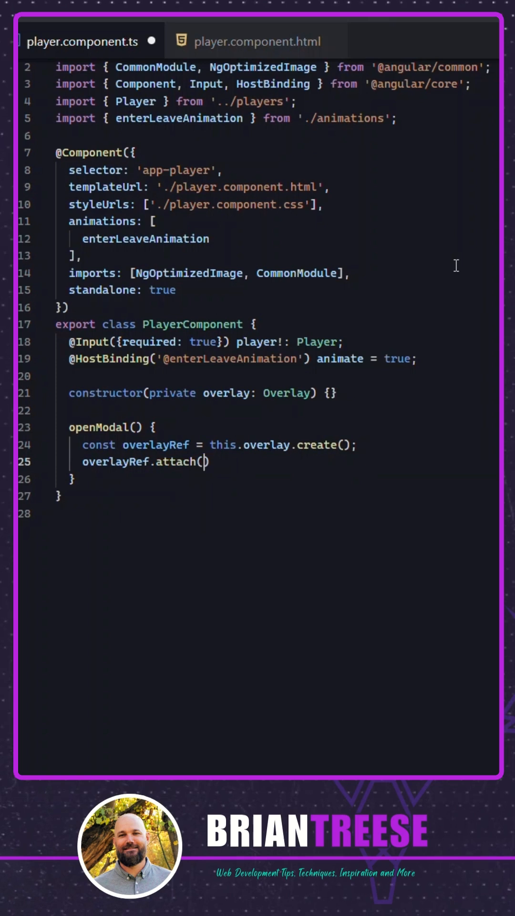
text();)
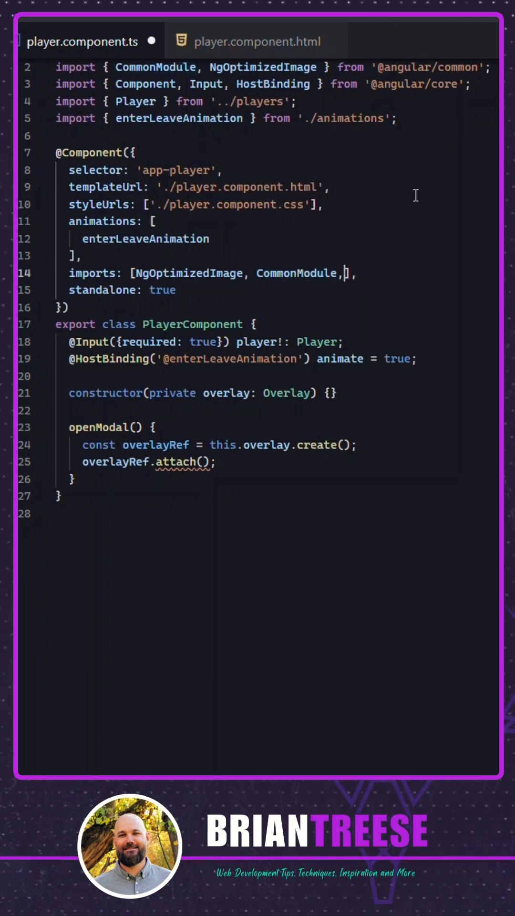
text(PortalModule)
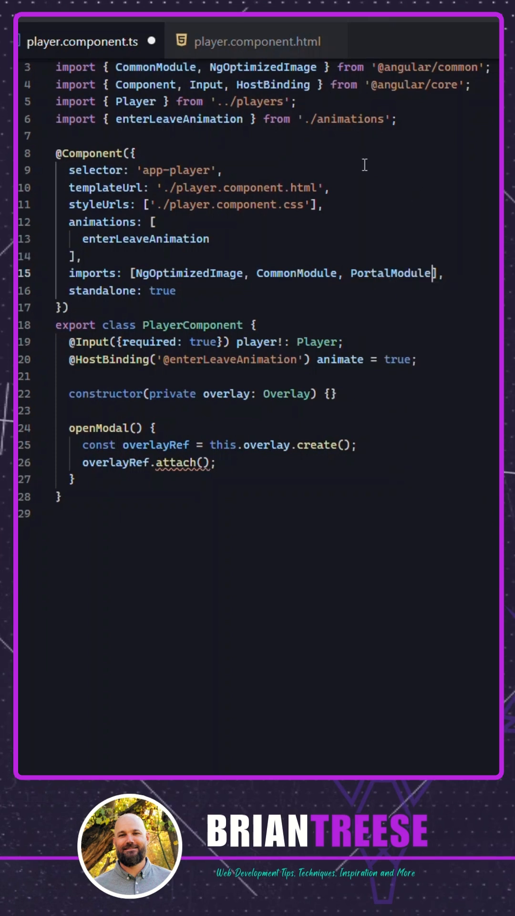
Step: Add an ng-template cdkPortal containing app-player-details with [player]="player" to player.component.html
click(257, 42)
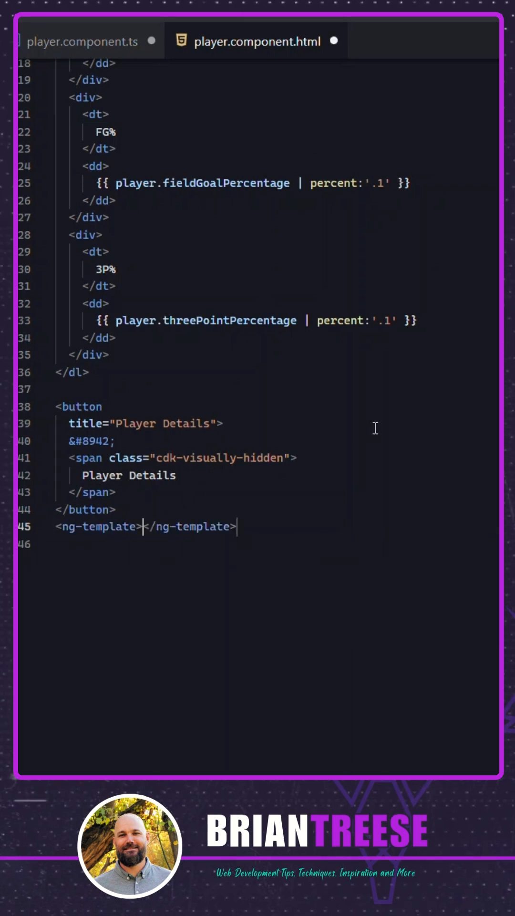
text(cdkPort)
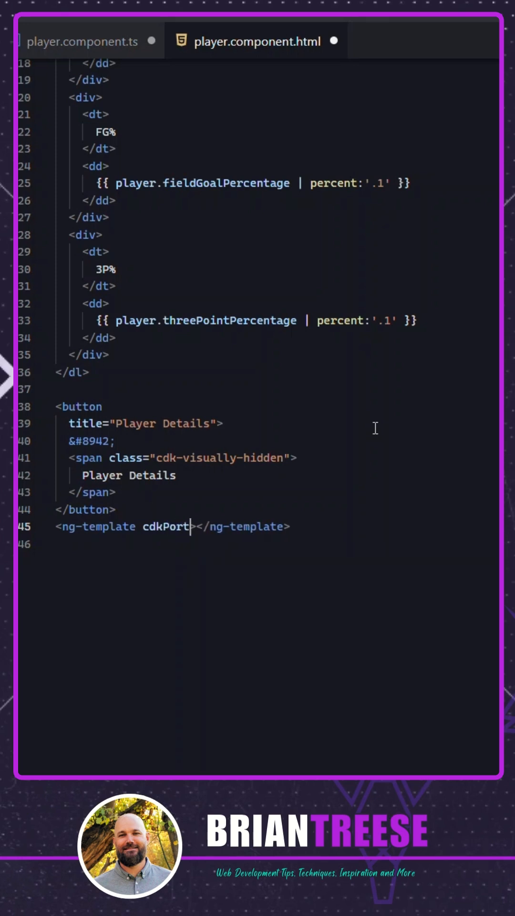
text(al>)
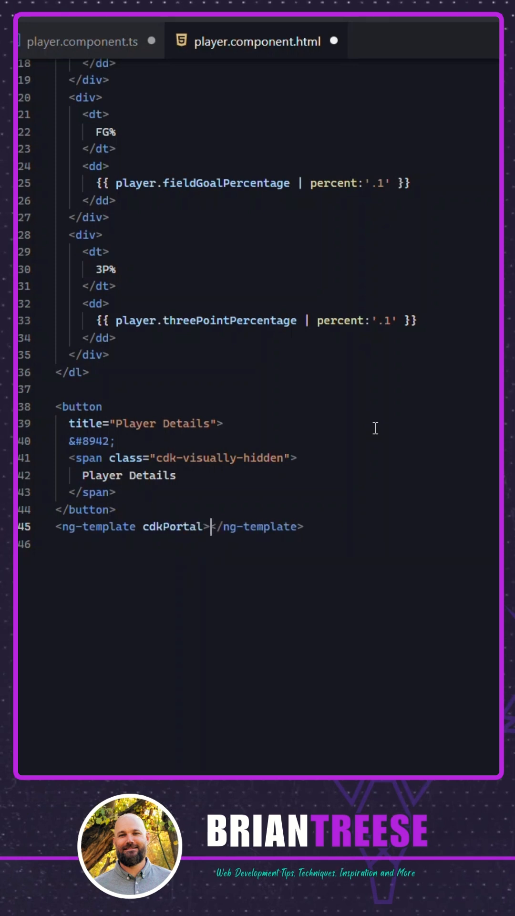
text(app-)
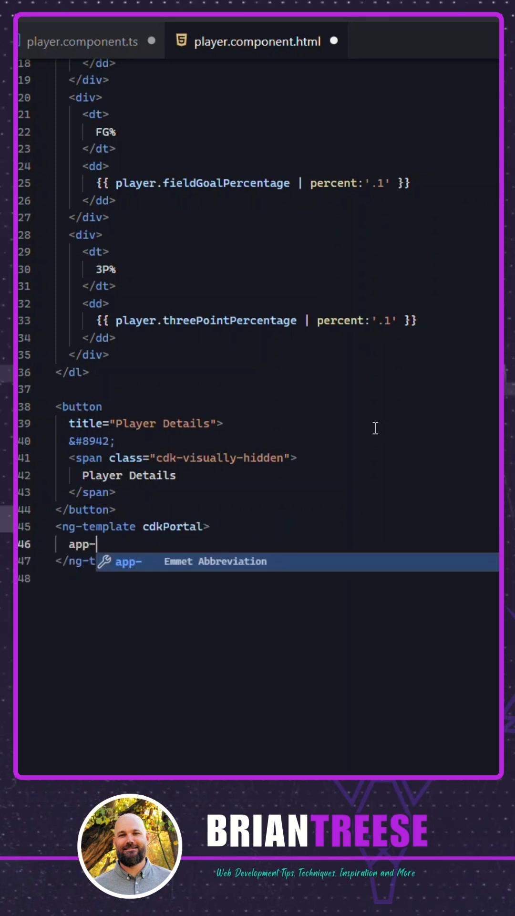
text(player-detai)
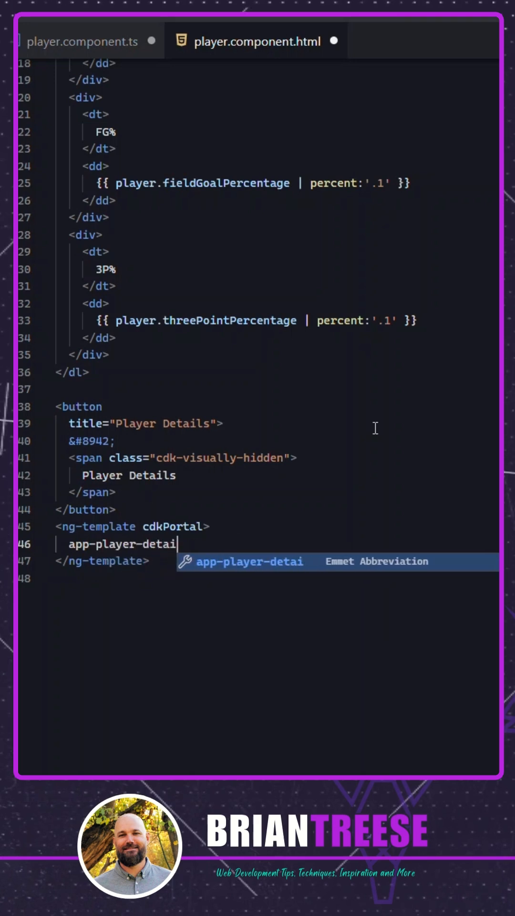
key(Tab)
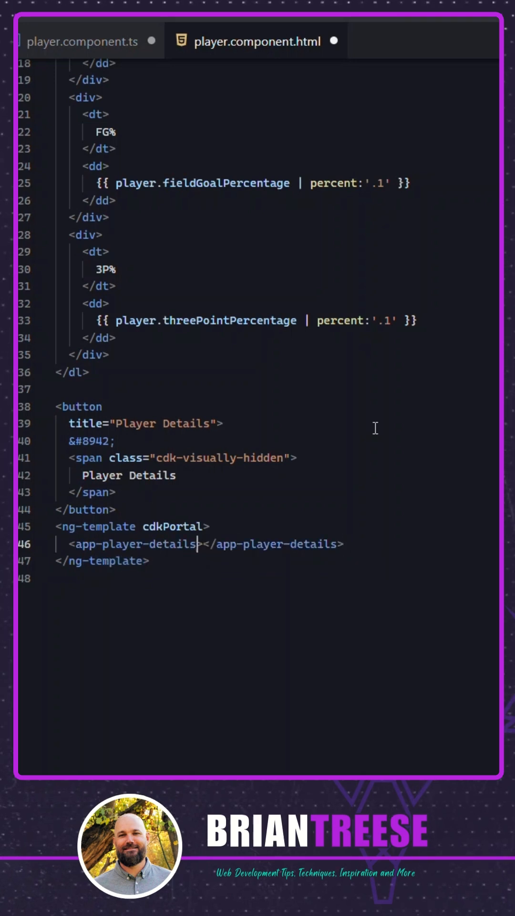
text([playe)
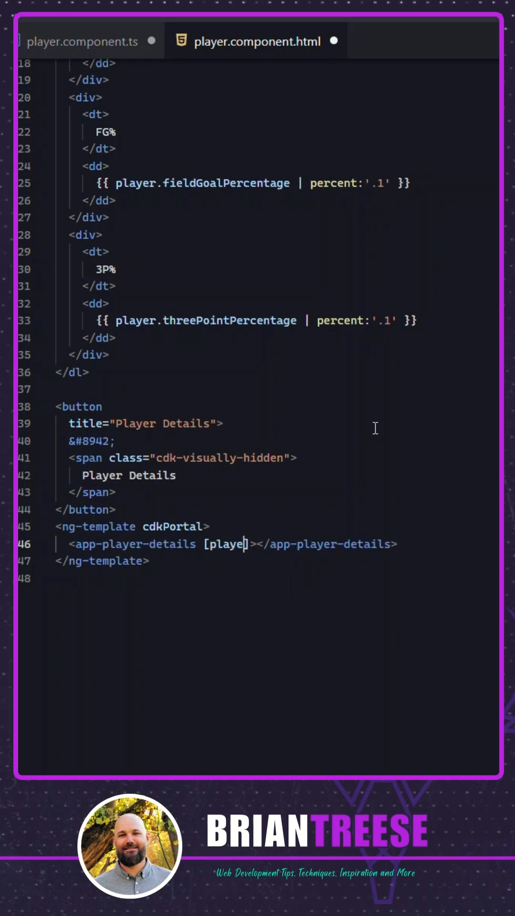
text(]="p)
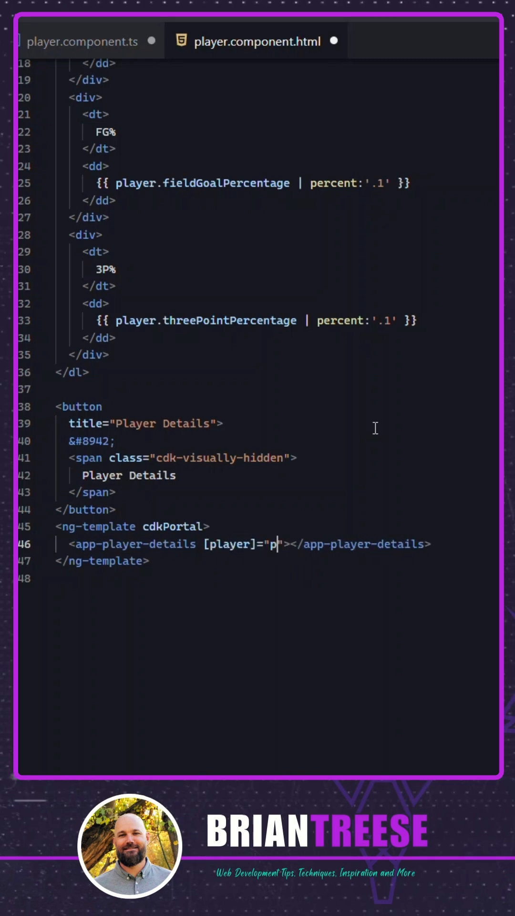
text(layer)
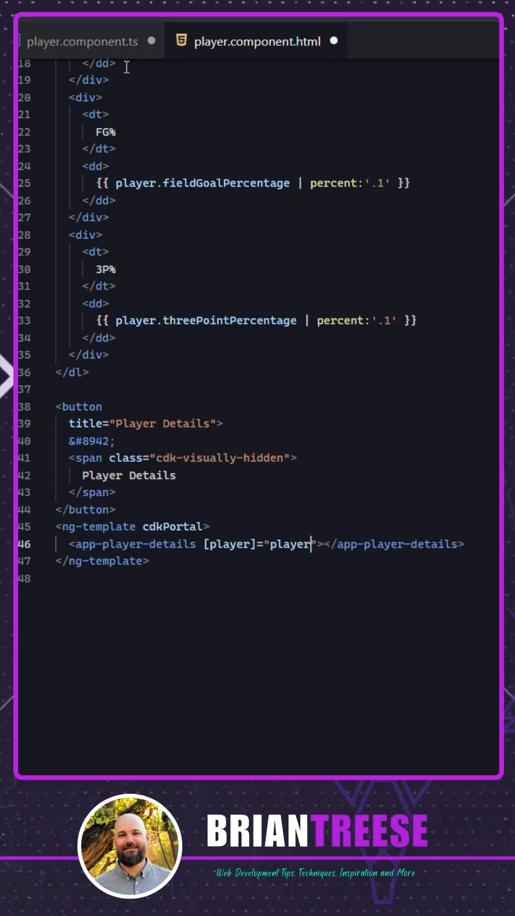
click(82, 42)
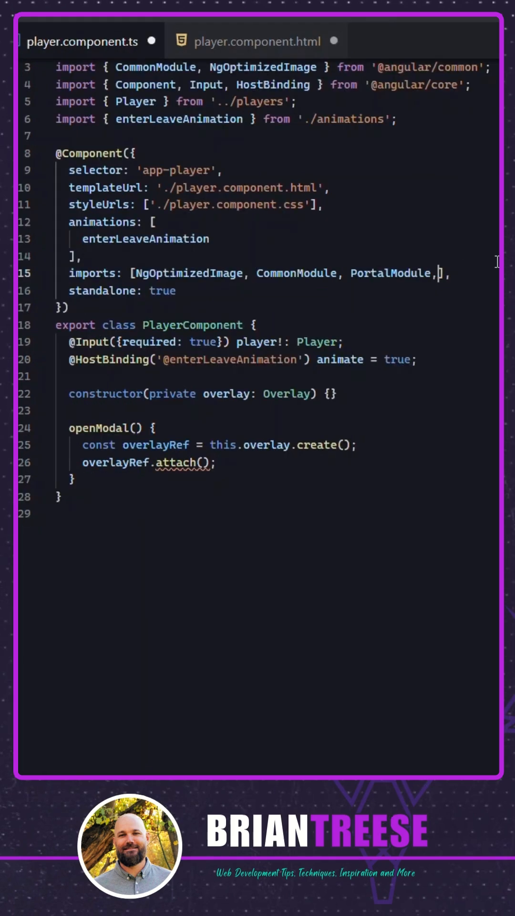
text(PlayerDe)
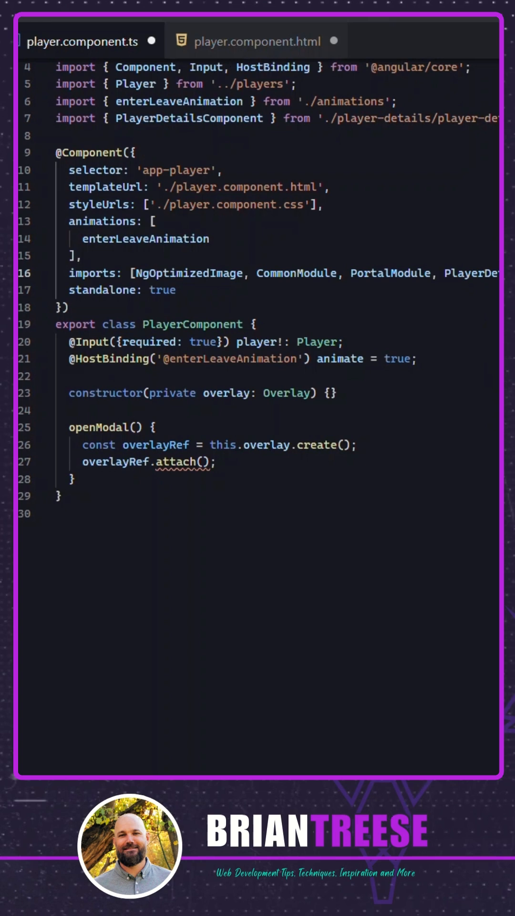
text(@)
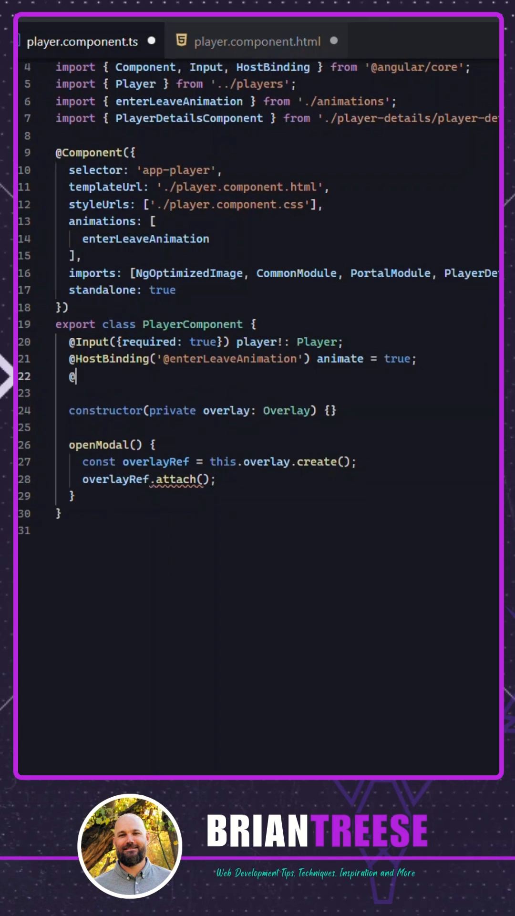
text(ViewChild()
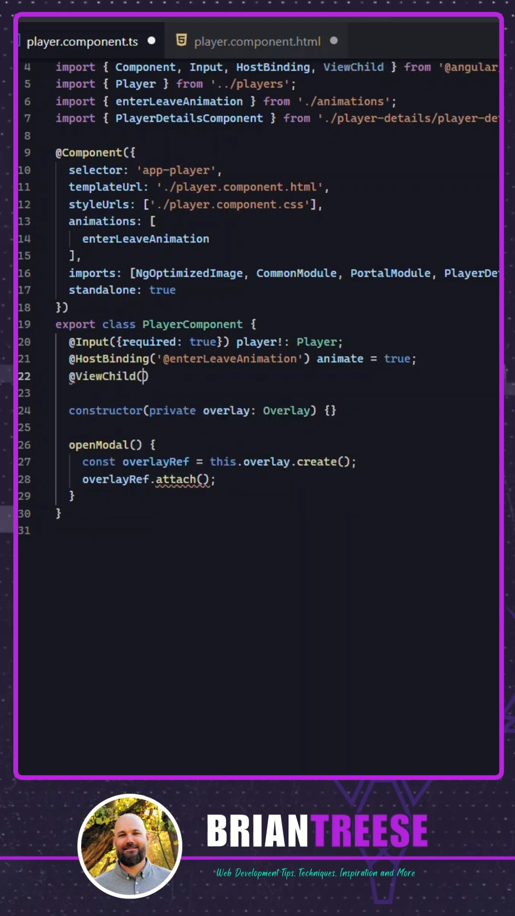
text(Cdk)
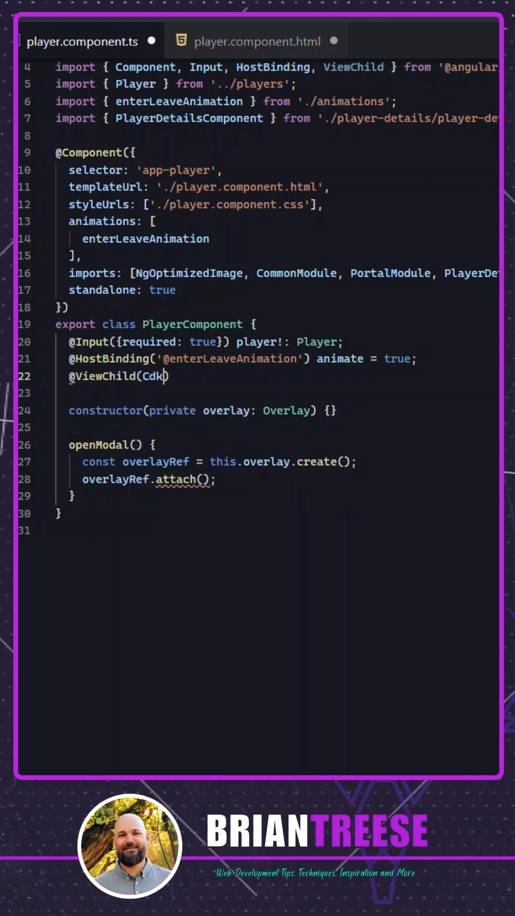
text(Portal)
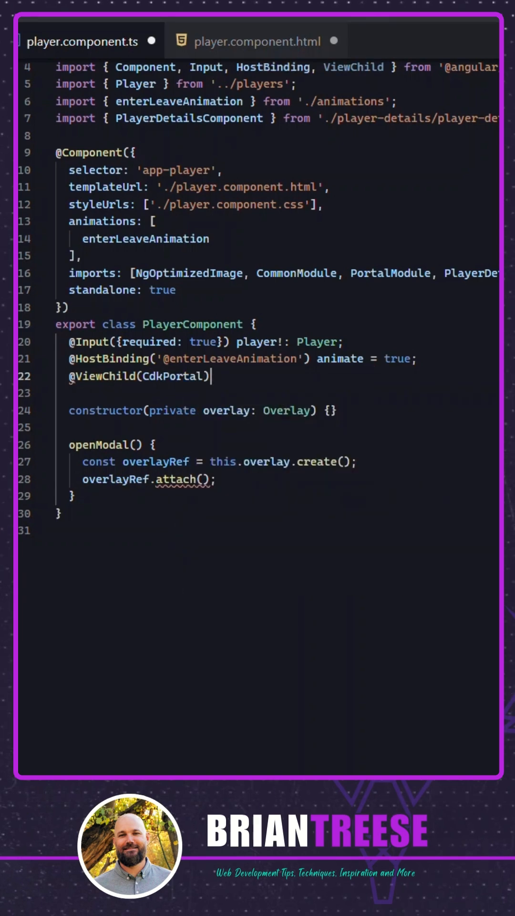
text(portal!:)
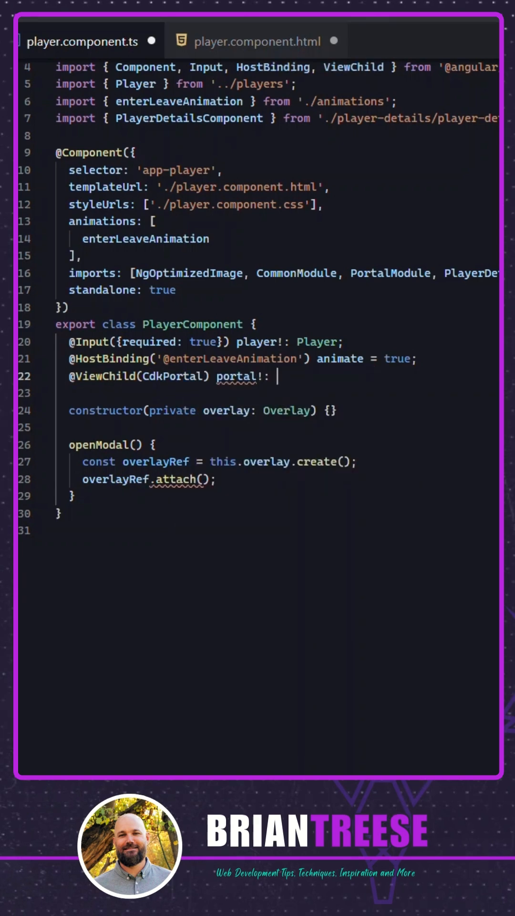
text(CdkPortal;)
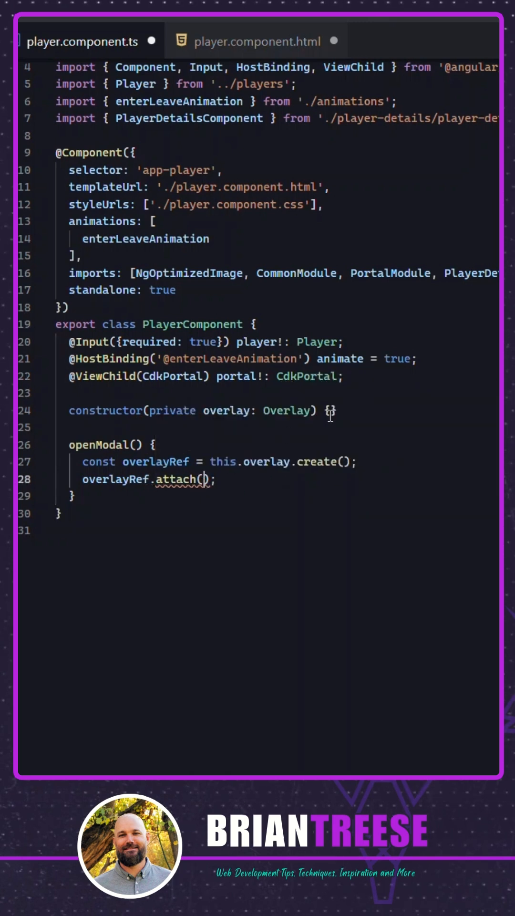
text(this.portal)
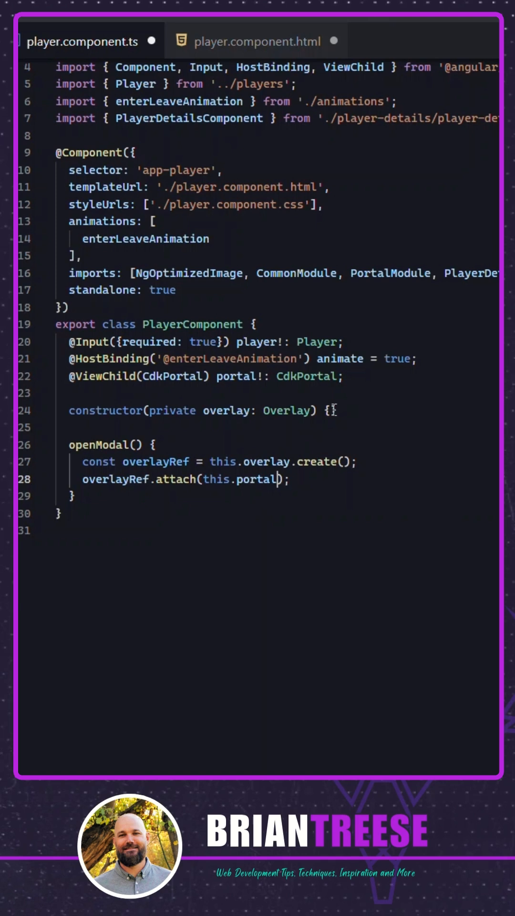
Step: Add a (click) binding calling openModal() to the details button in player.component.html
click(257, 41)
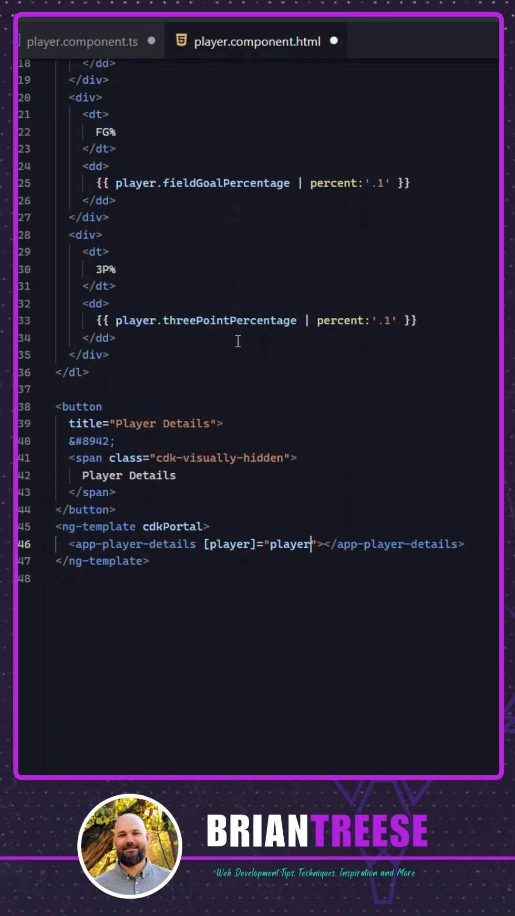
key(Enter)
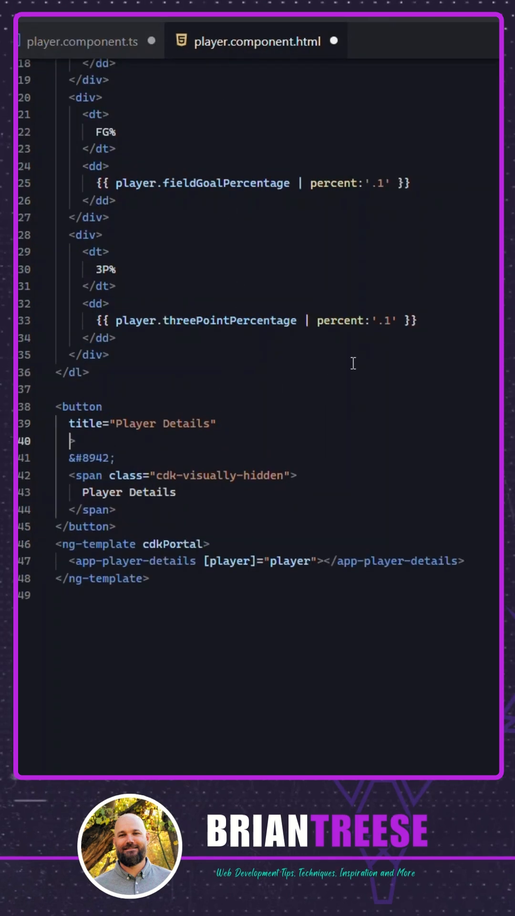
text((click)>)
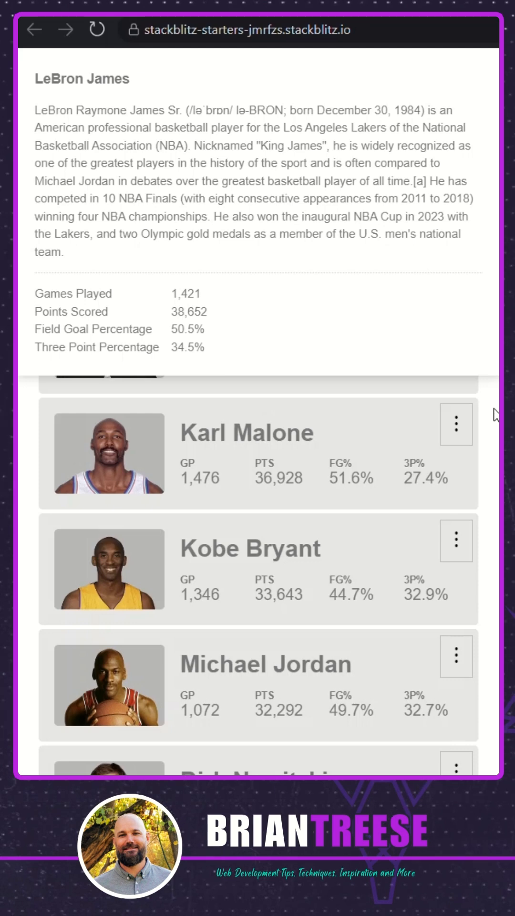
Step: Inspect the LeBron James overlay and scroll Elements to the cdk-overlay-container
right_click(254, 90)
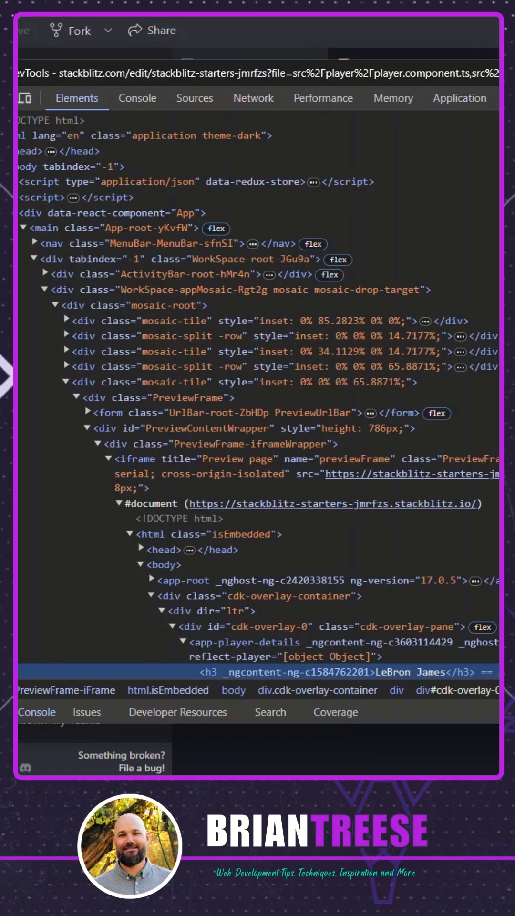
scroll(down, 3)
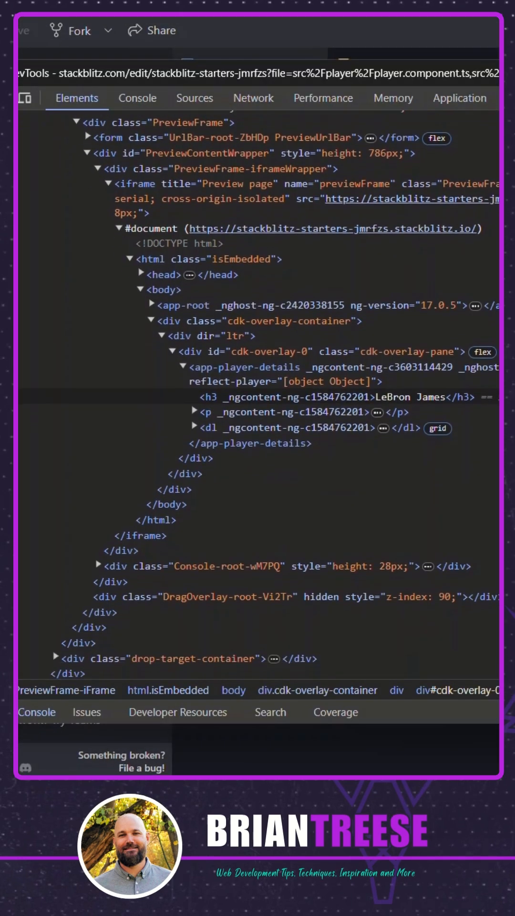